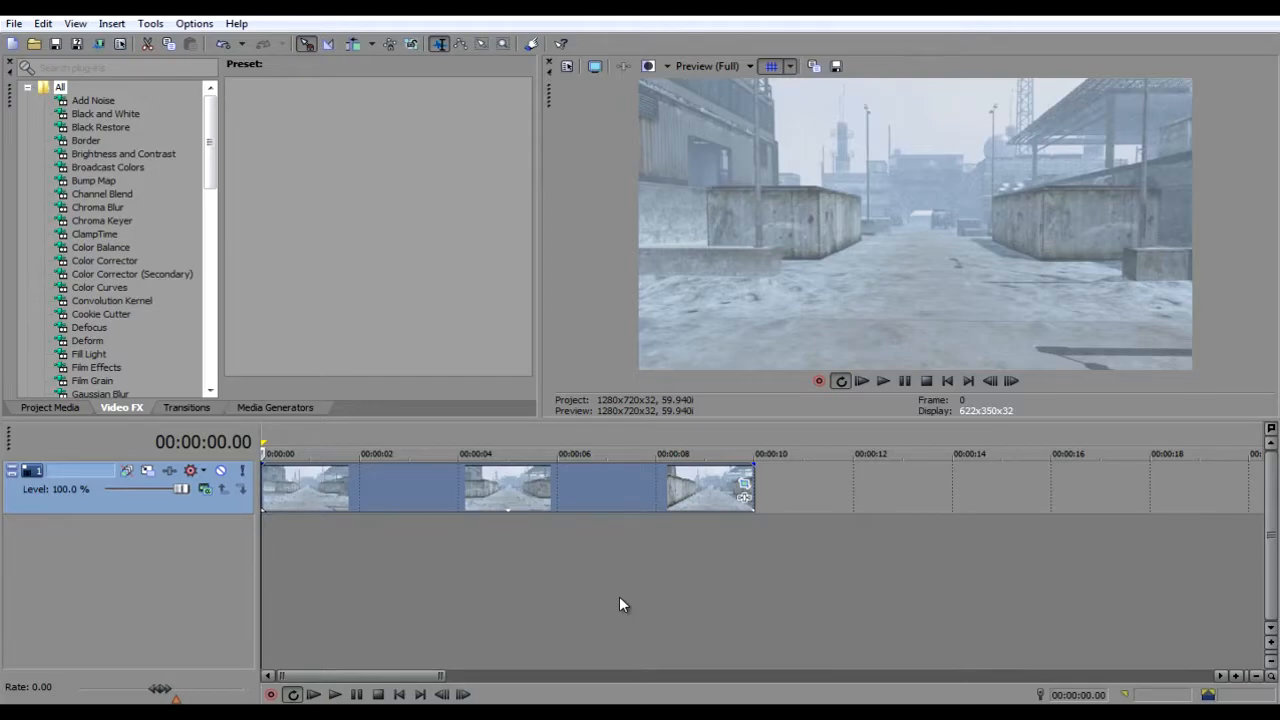
mouse_move(499, 616)
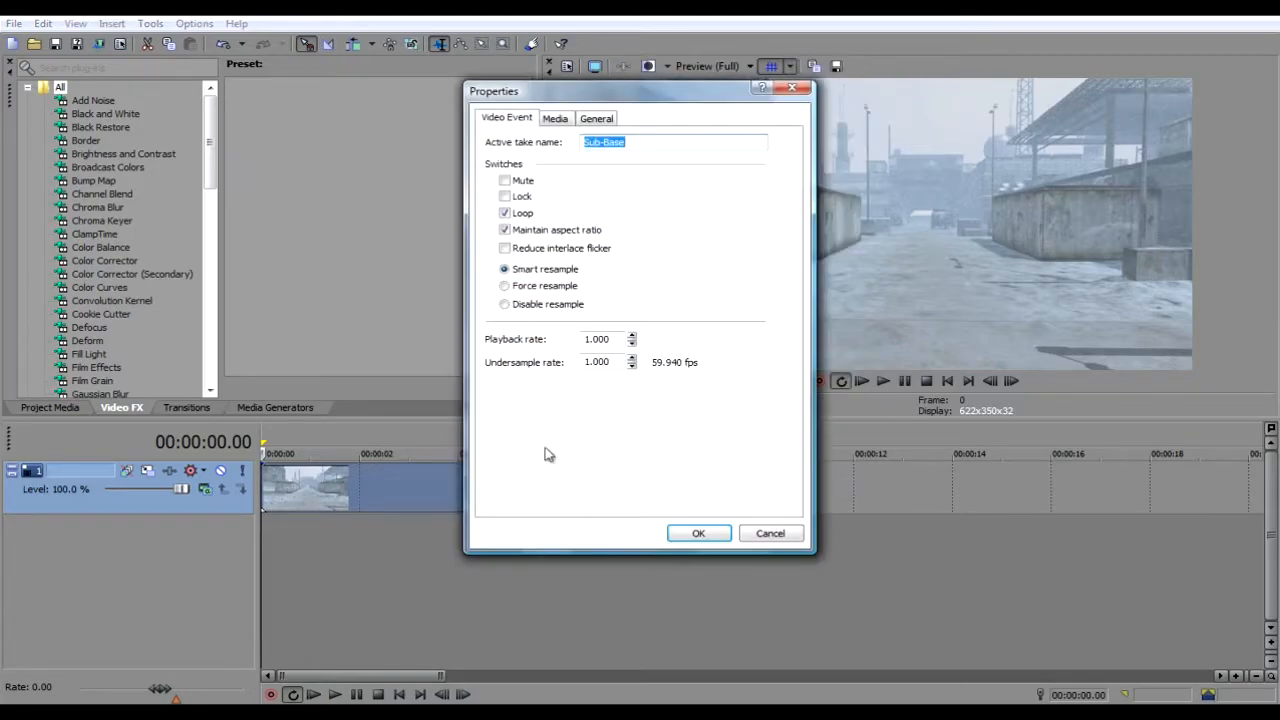
Step: Set the clip's event properties to Disable resample
left_click(504, 304)
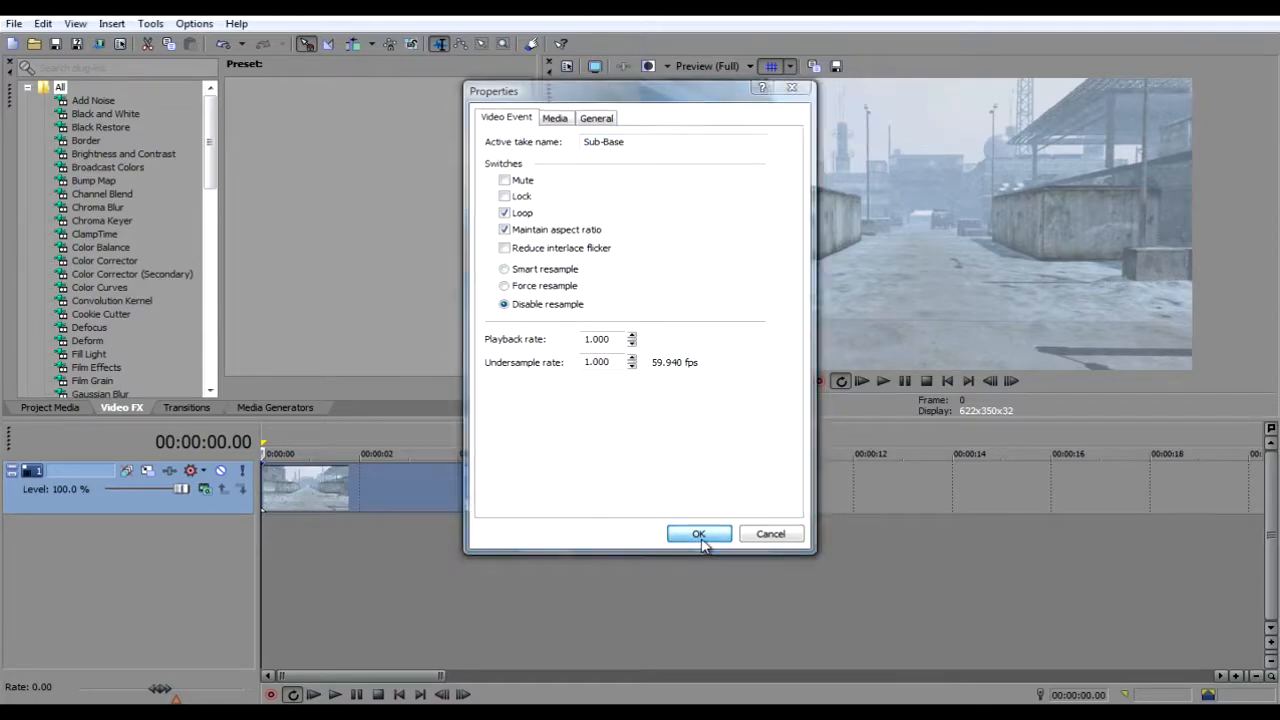
Step: Confirm the clip's disabled resampling and review its Pan/Crop settings
left_click(699, 533)
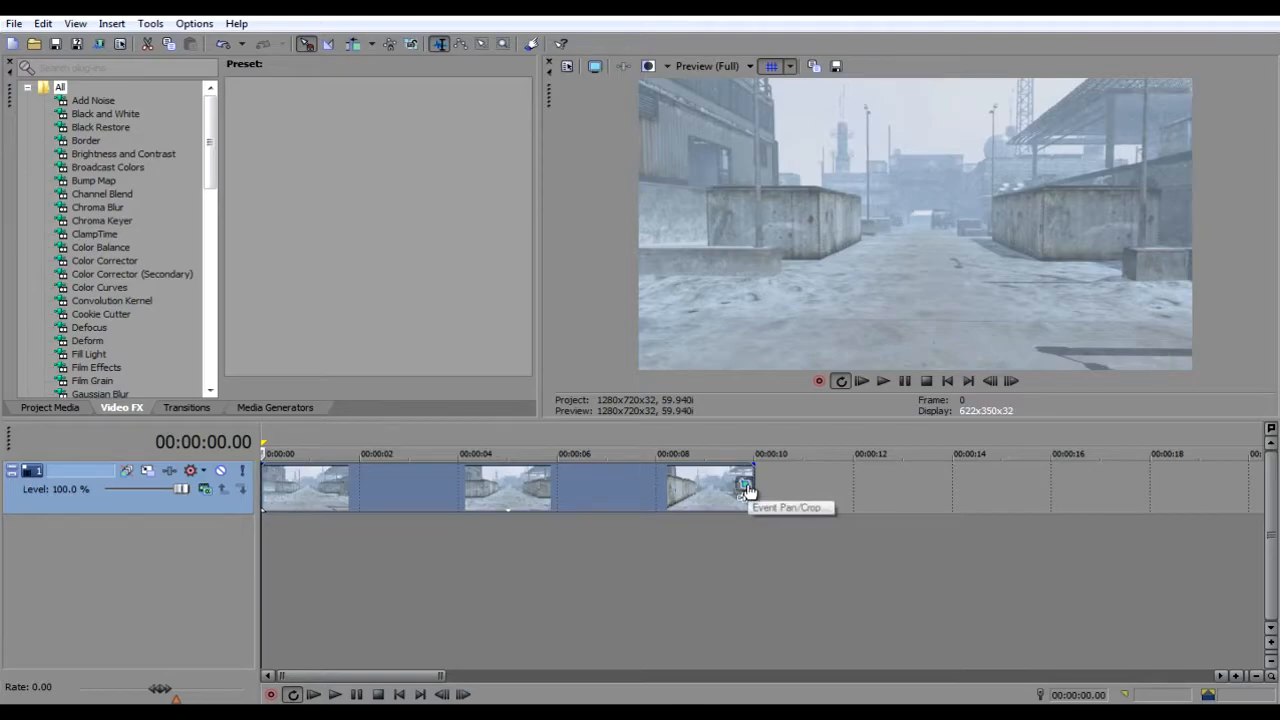
left_click(746, 488)
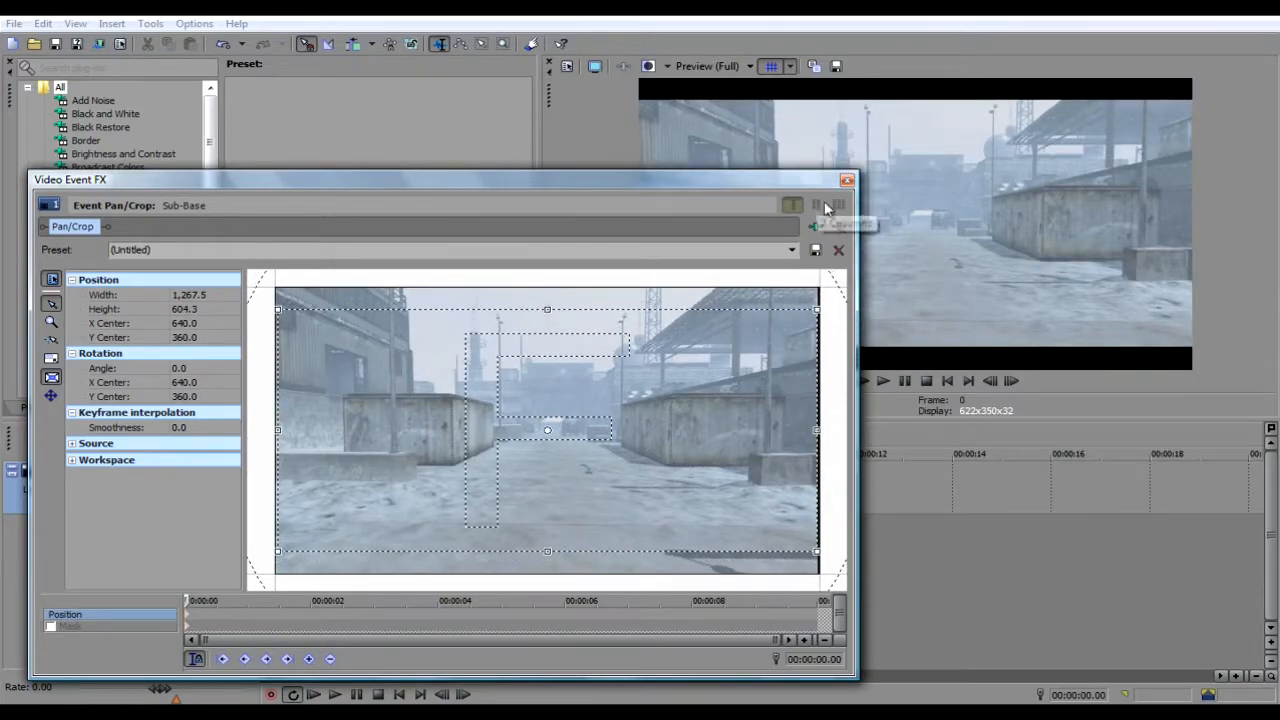
left_click(846, 180)
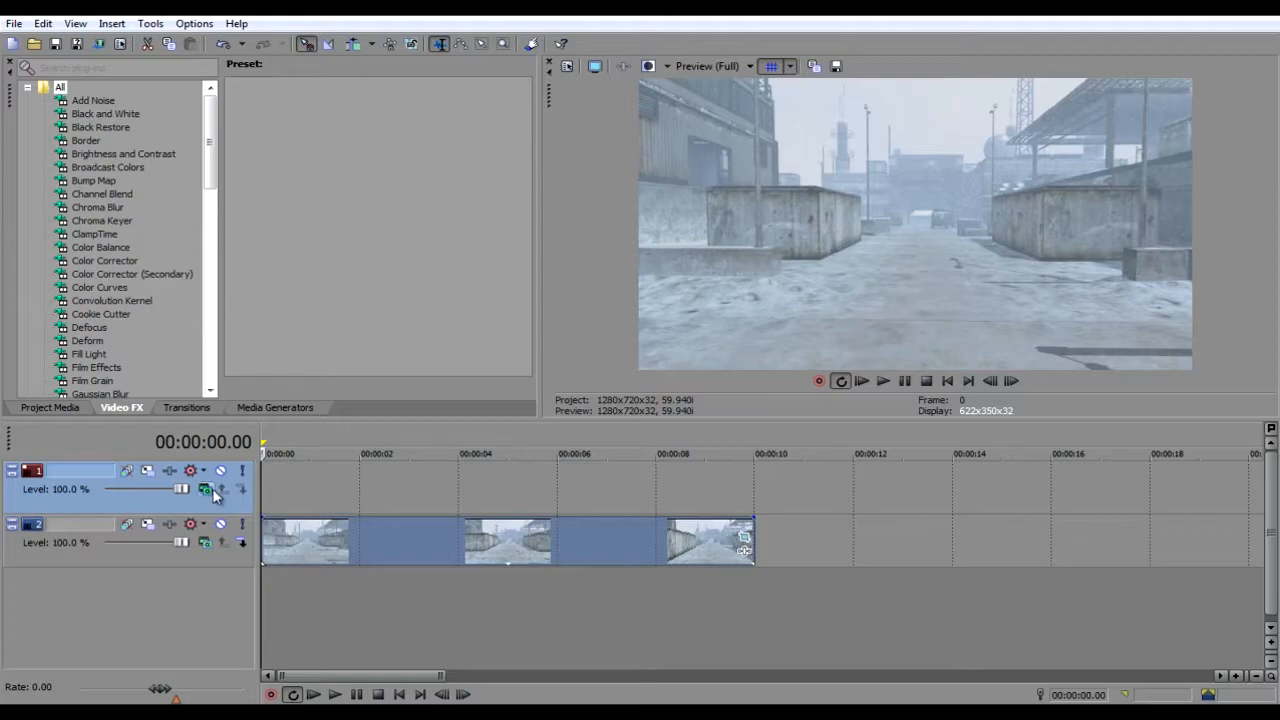
Step: Set the new top track to Multiply (Mask) compositing and browse Media Generators for Solid Color
left_click(205, 489)
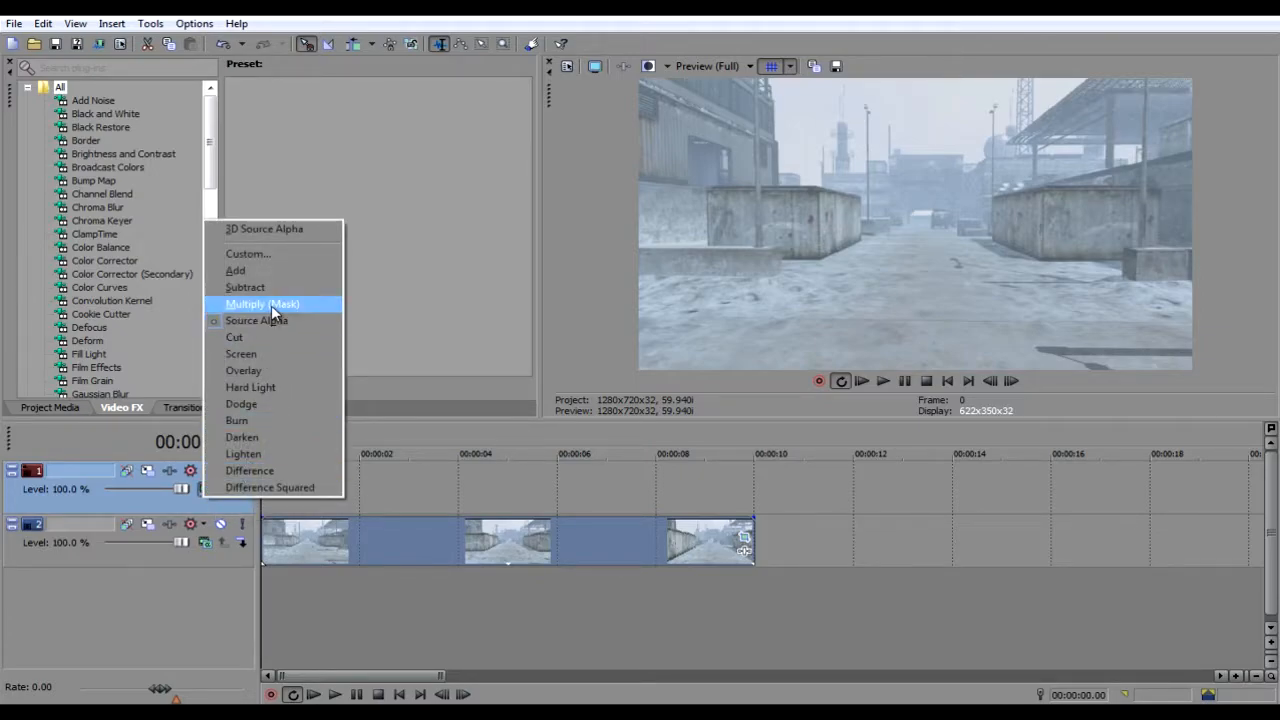
left_click(276, 407)
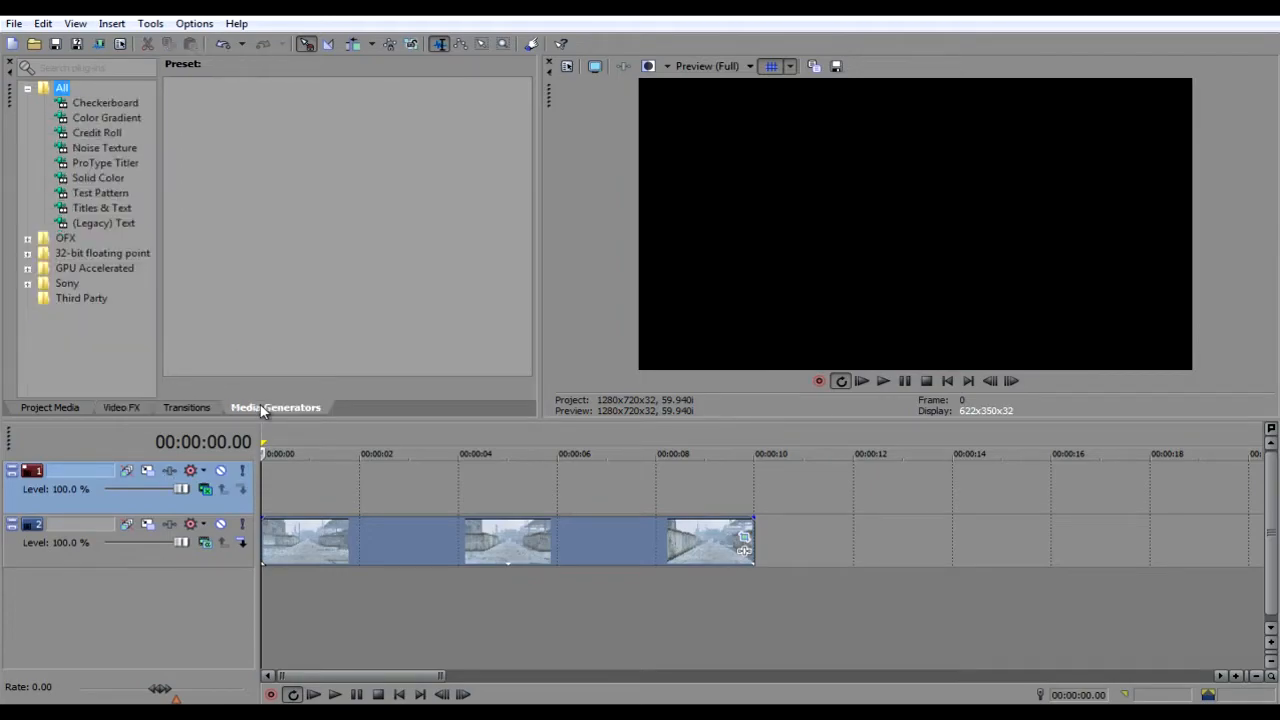
left_click(98, 177)
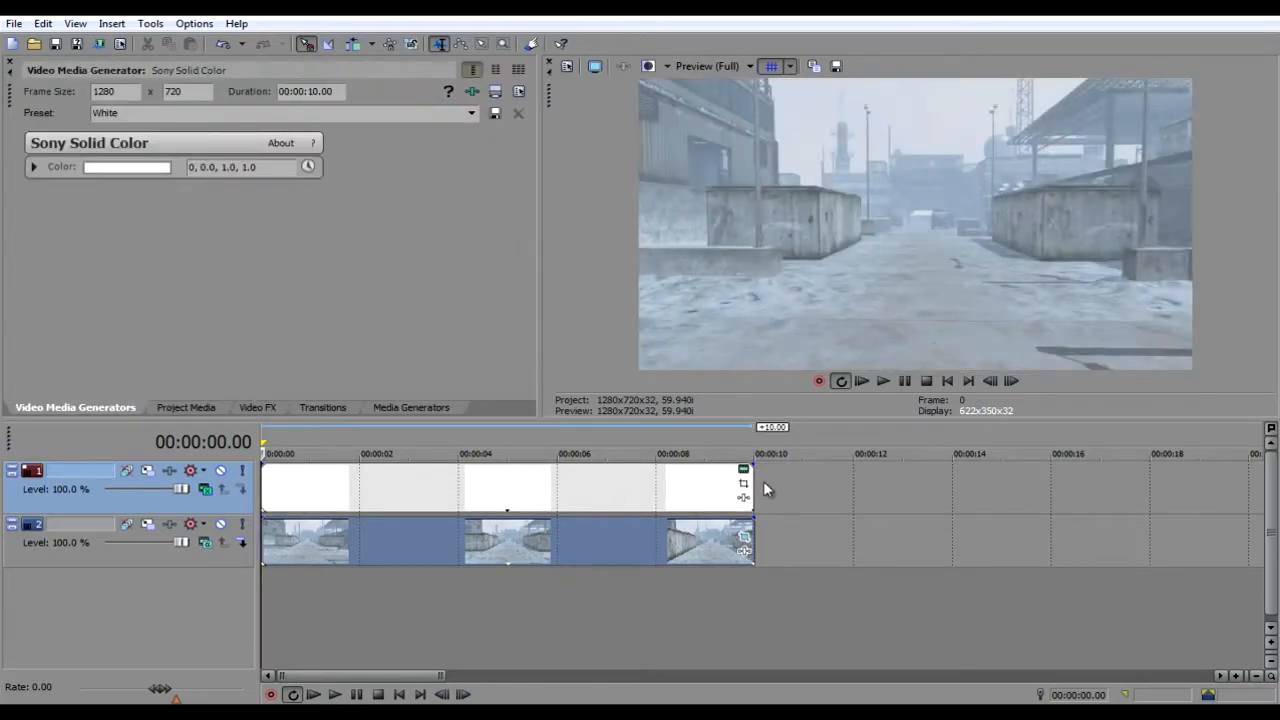
Step: Resize the white solid event's Pan/Crop height to about 611, producing top and bottom letterbox bars
left_click(744, 483)
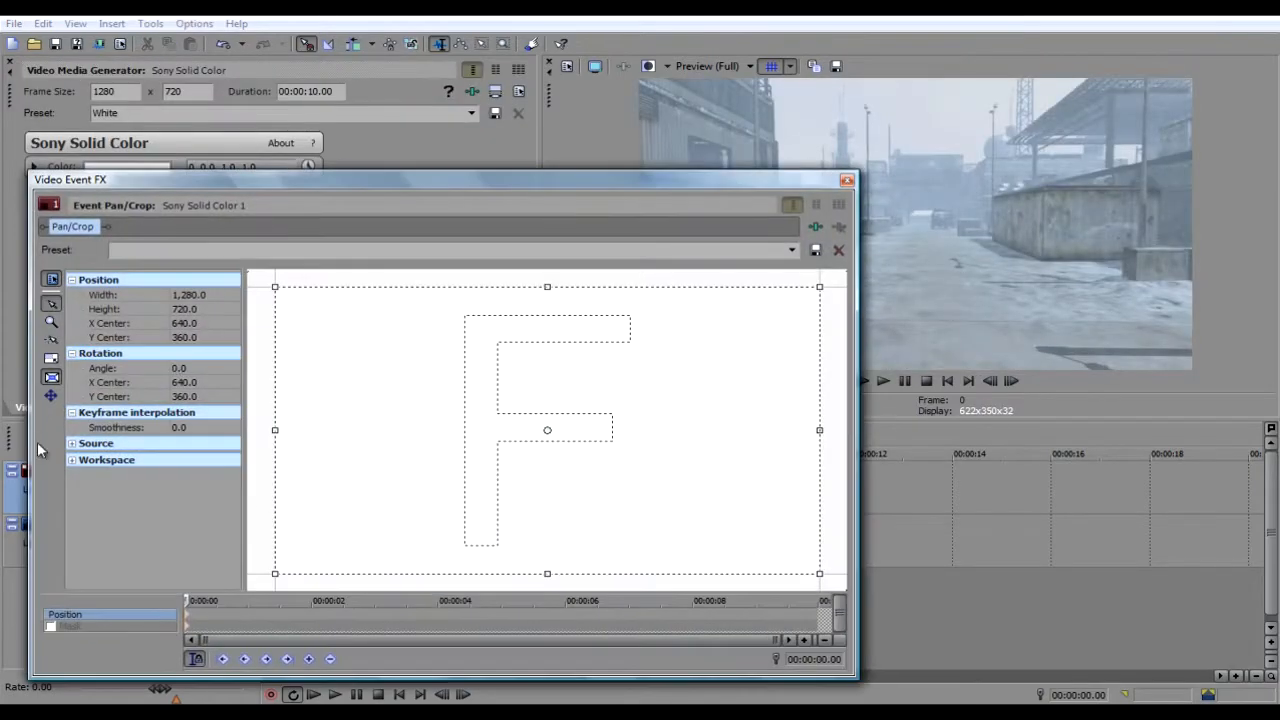
left_click_drag(547, 287, 547, 322)
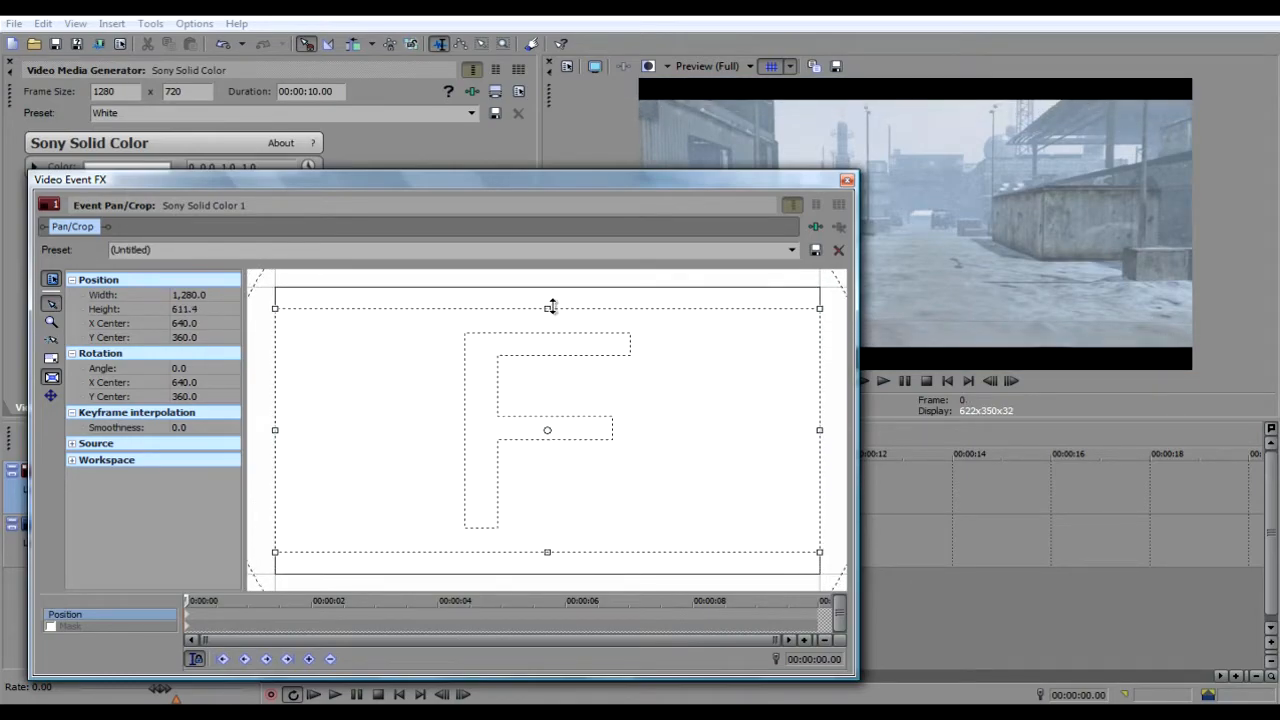
left_click(846, 180)
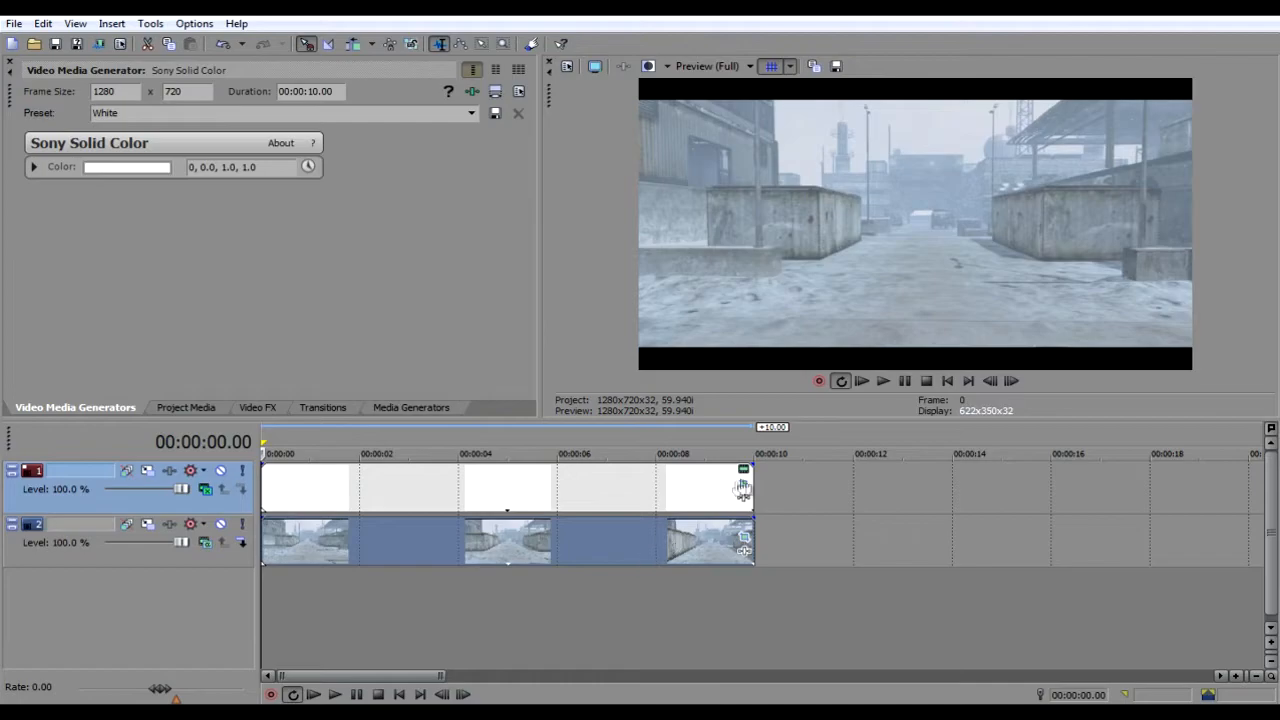